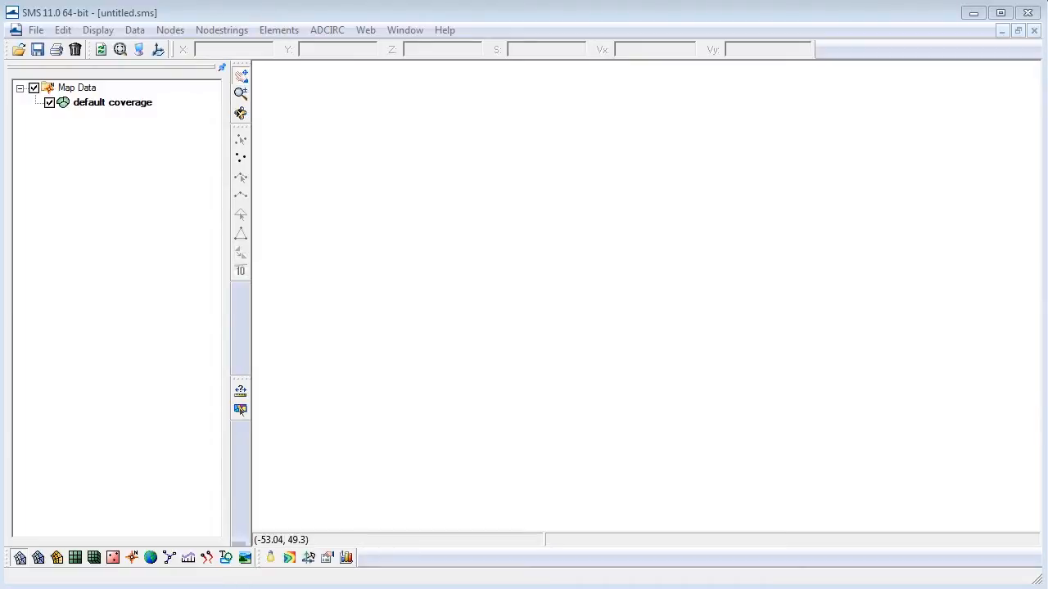
pyautogui.moveTo(261, 363)
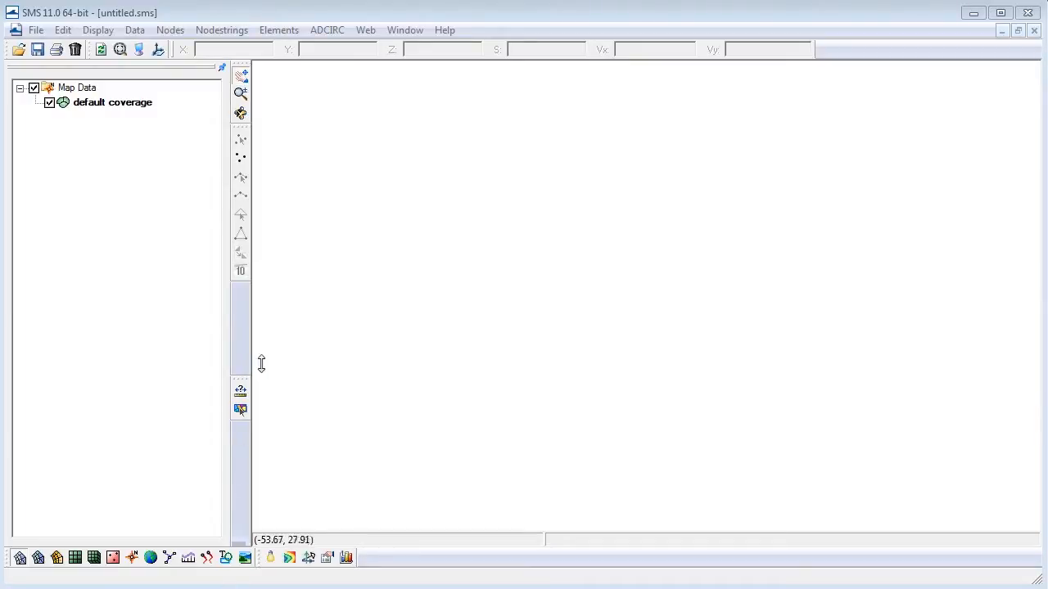
pyautogui.moveTo(278, 300)
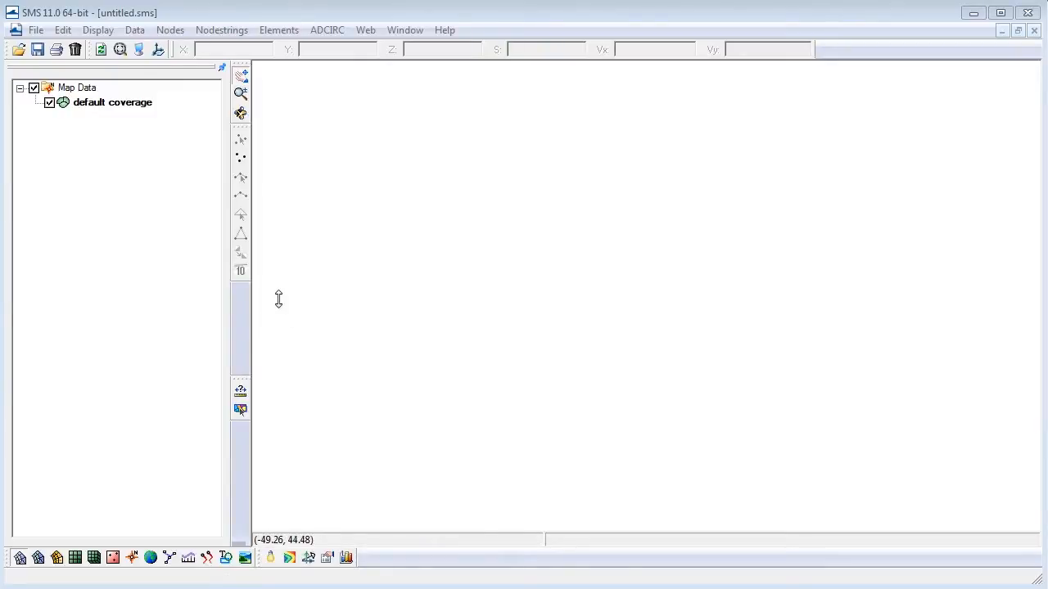
pyautogui.moveTo(25, 72)
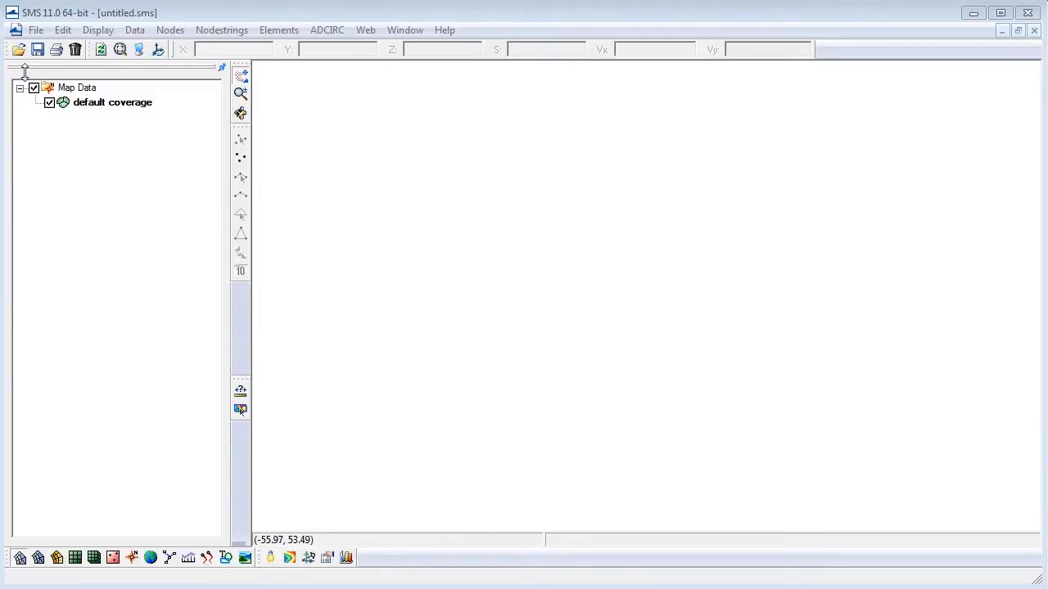
# Step: Open the shinfinal.sms project from the output folder
pyautogui.click(18, 49)
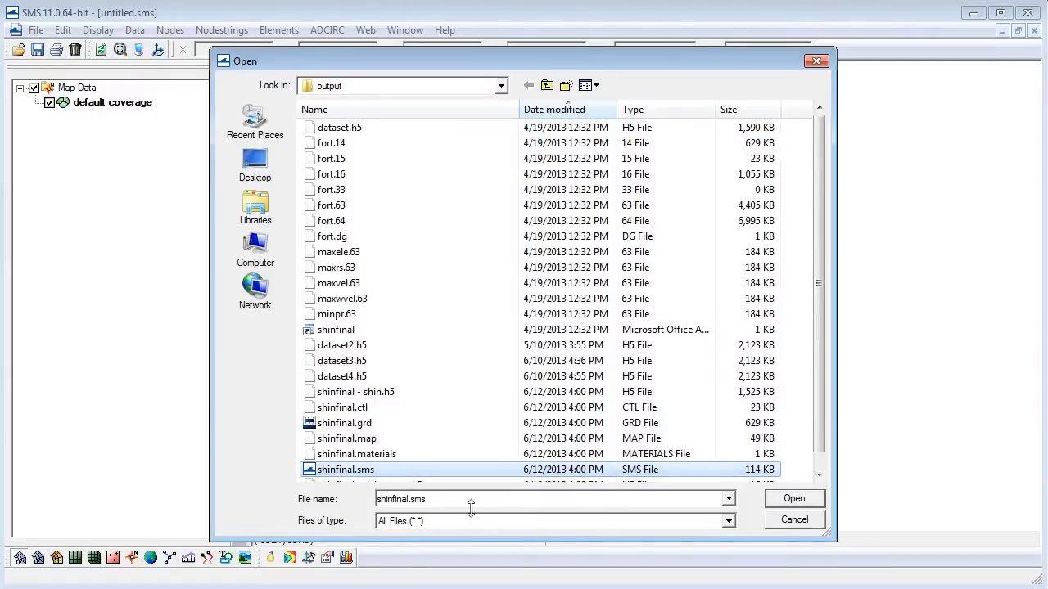
pyautogui.click(792, 498)
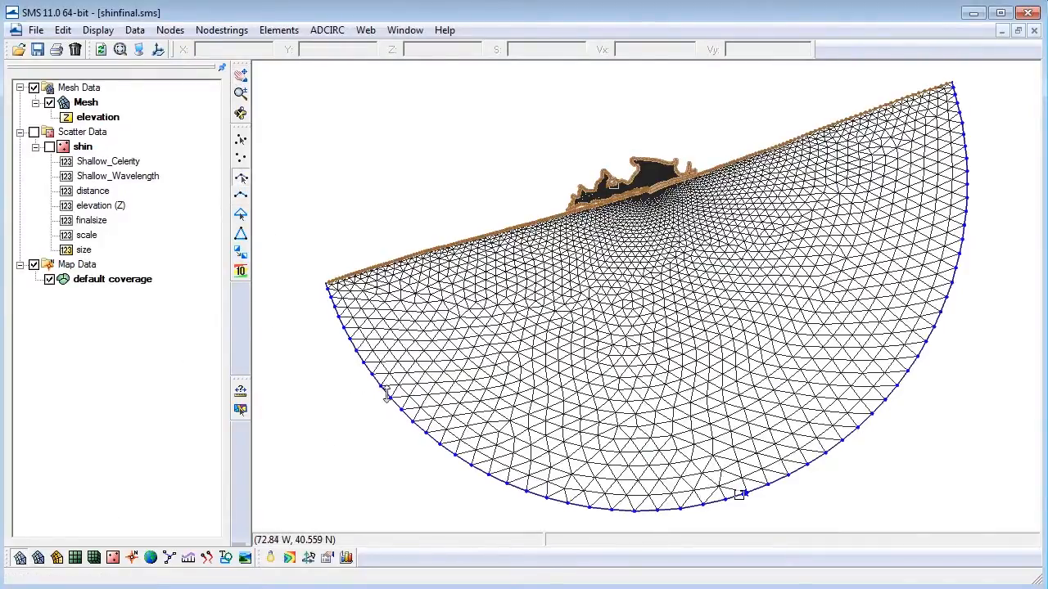
# Step: Select the open ocean nodestring and renumber the mesh from it
pyautogui.click(738, 494)
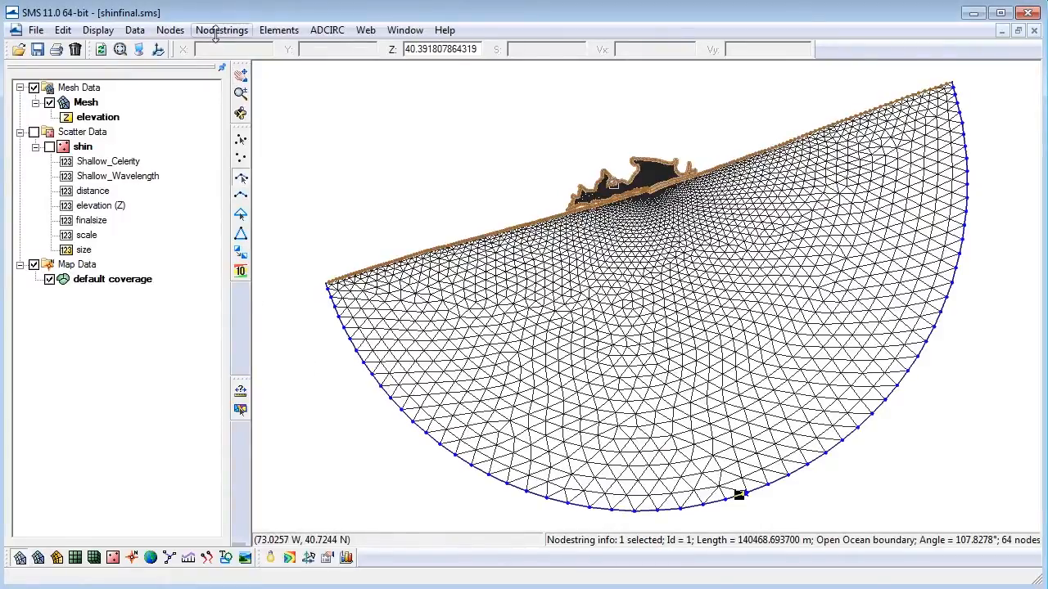
pyautogui.click(221, 30)
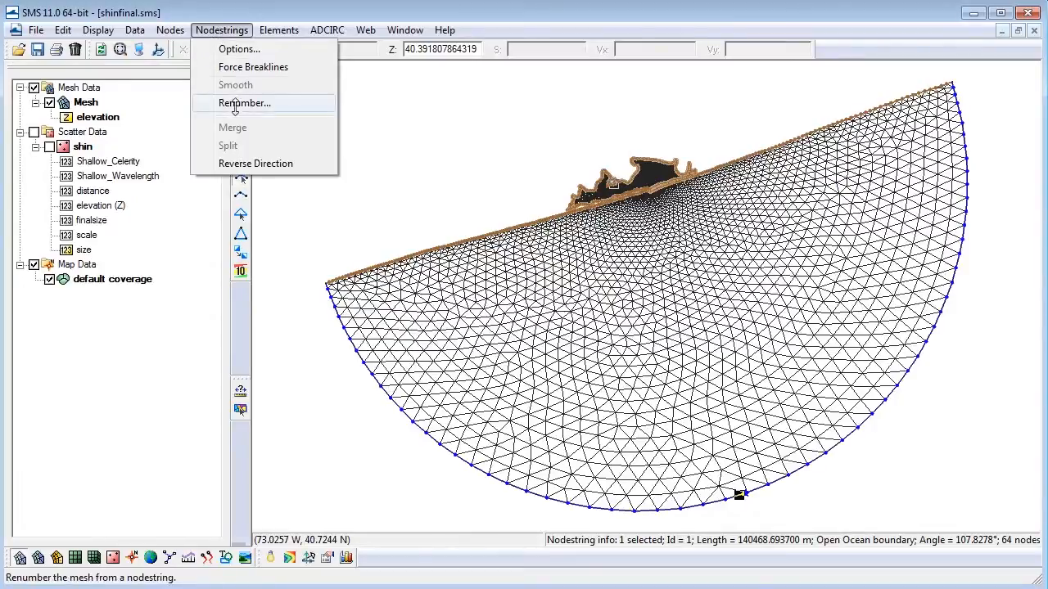
pyautogui.click(243, 102)
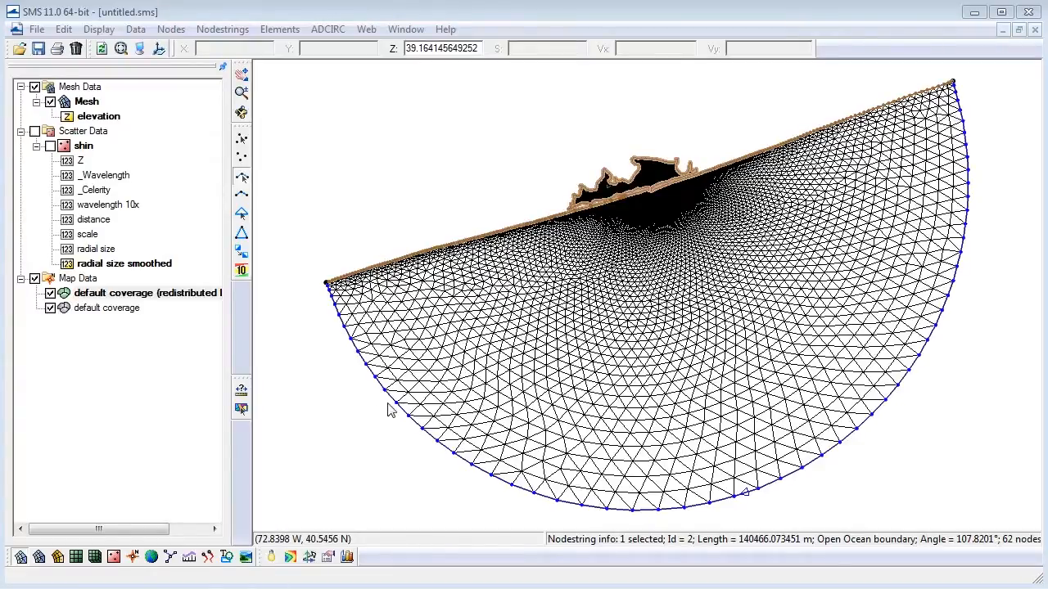
# Step: Set the nodestring's boundary condition to Ocean with tidal constituent forcing
pyautogui.rightClick(391, 411)
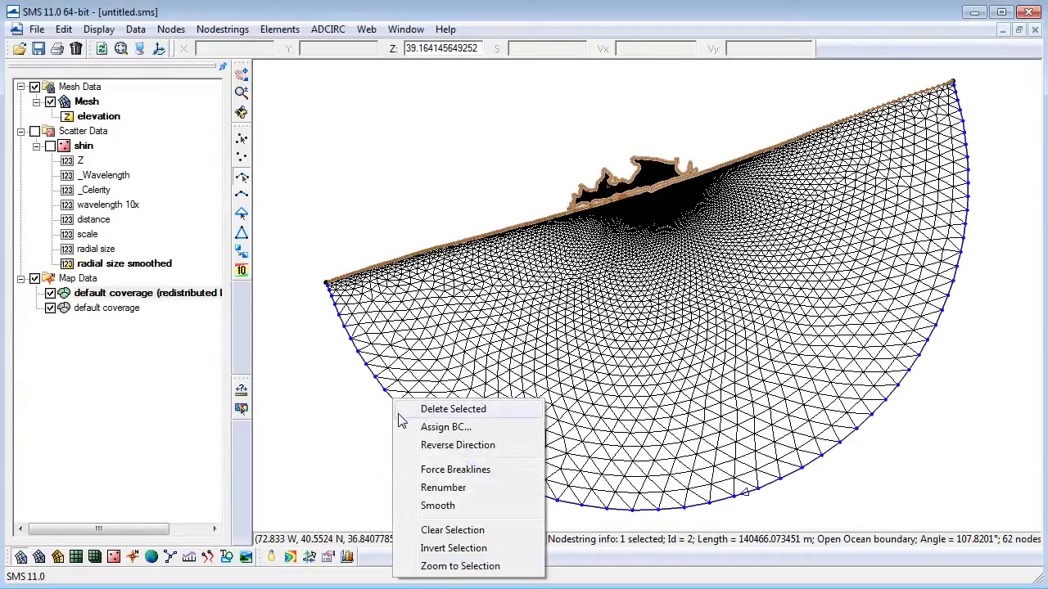
pyautogui.click(445, 426)
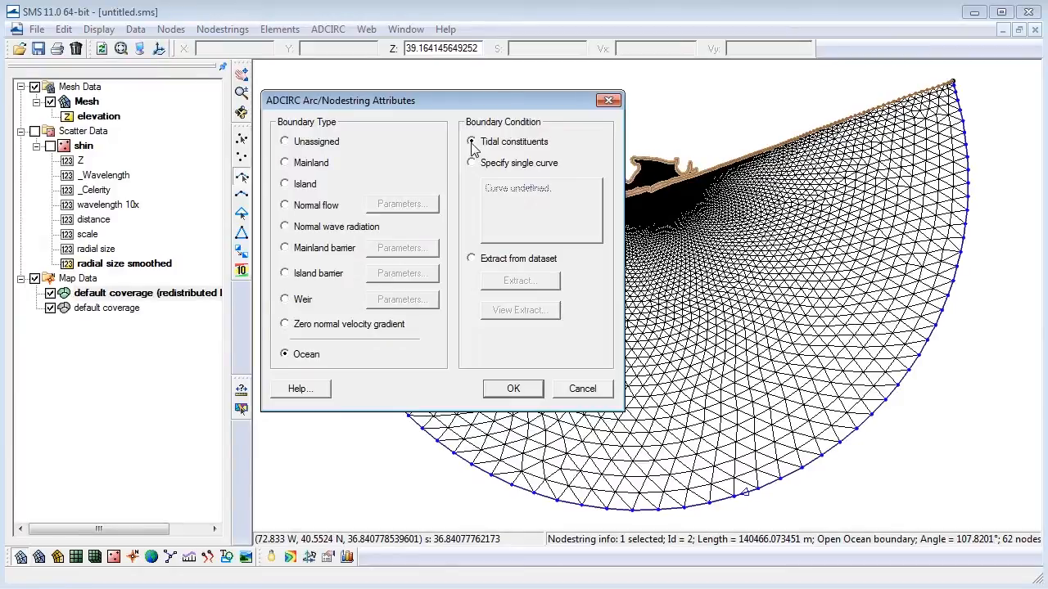
pyautogui.click(470, 140)
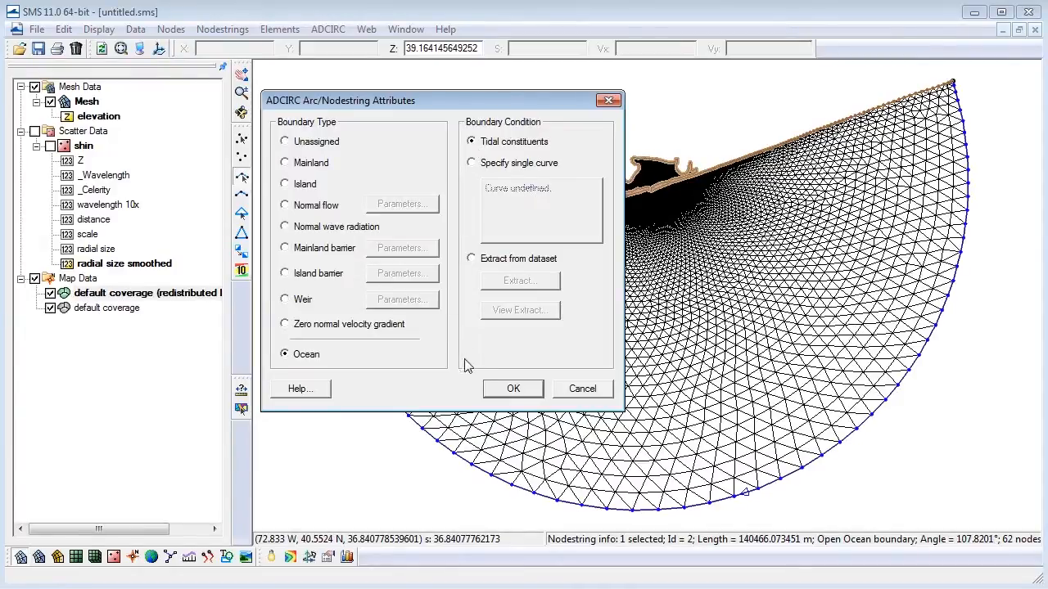
pyautogui.click(514, 388)
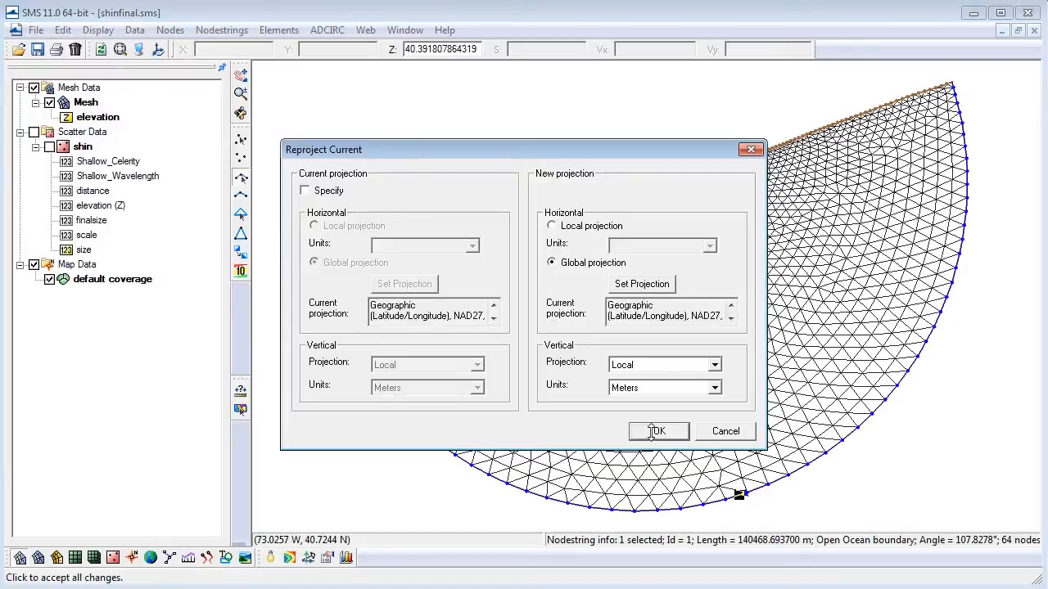
# Step: Accept the global geographic NAD27 projection with local vertical units in meters
pyautogui.click(658, 431)
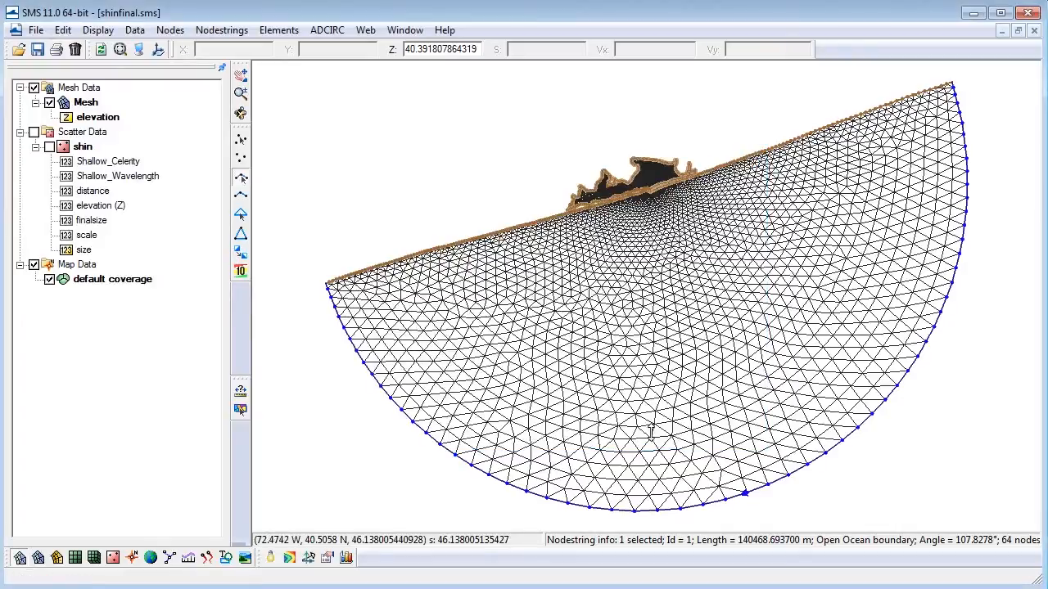
pyautogui.moveTo(545, 434)
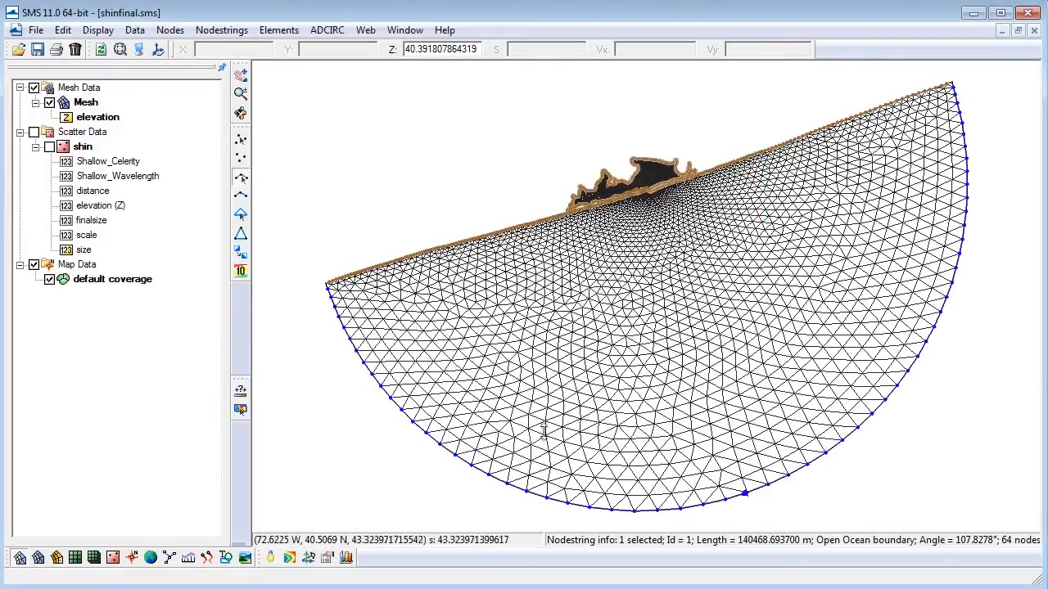
pyautogui.moveTo(338, 309)
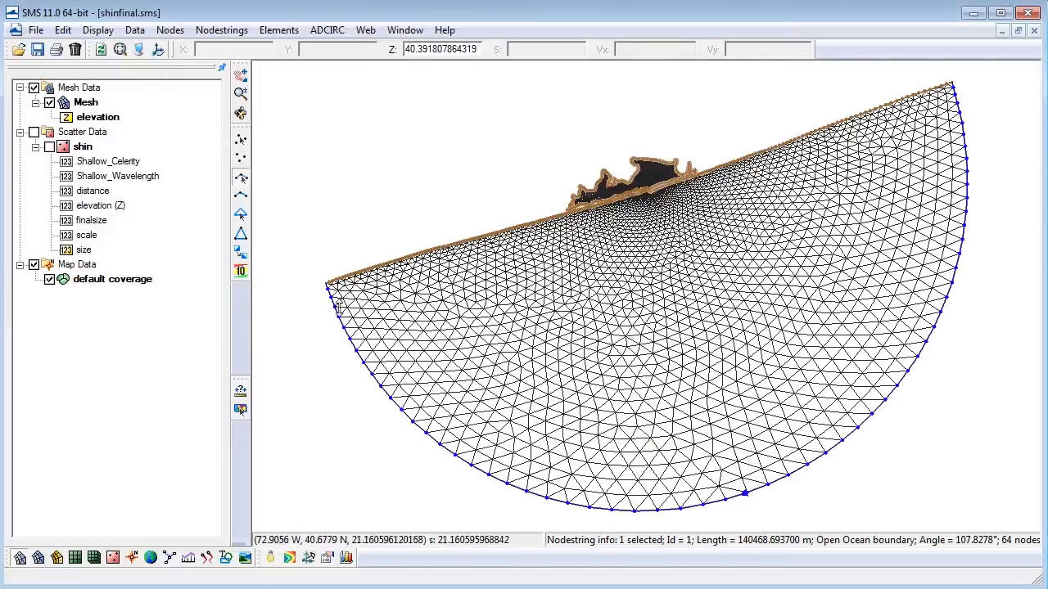
pyautogui.moveTo(336, 316)
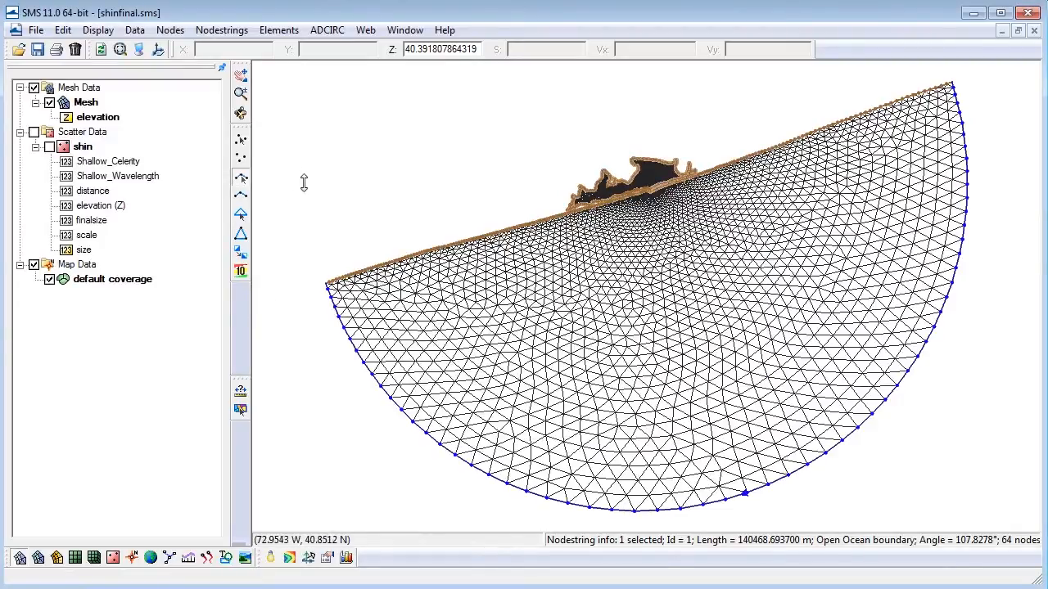
# Step: In ADCIRC Model Control, enter project title 'Test' and run ID 'Run 1'
pyautogui.click(327, 30)
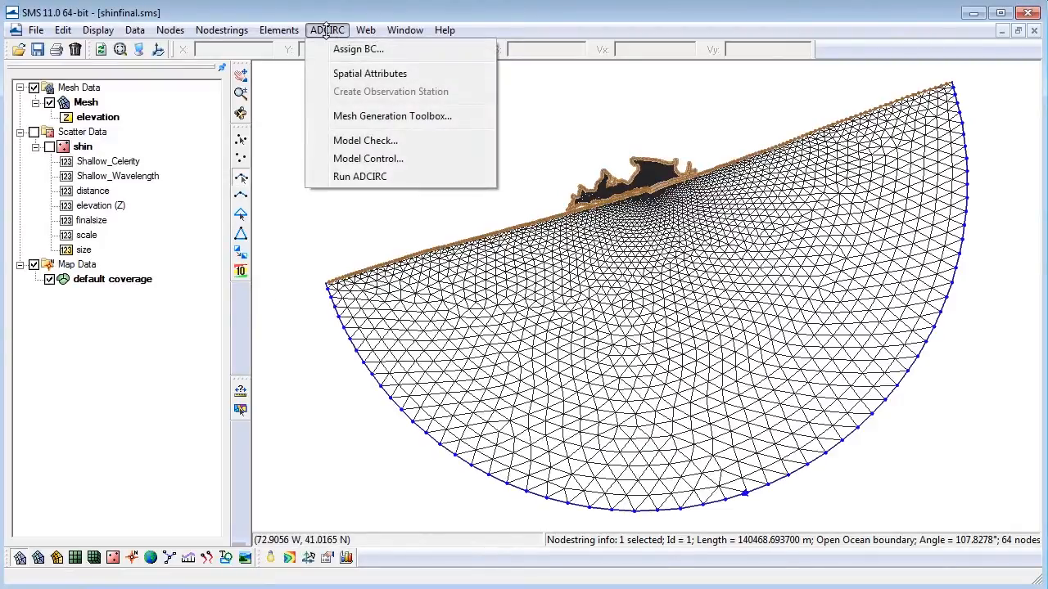
pyautogui.moveTo(369, 158)
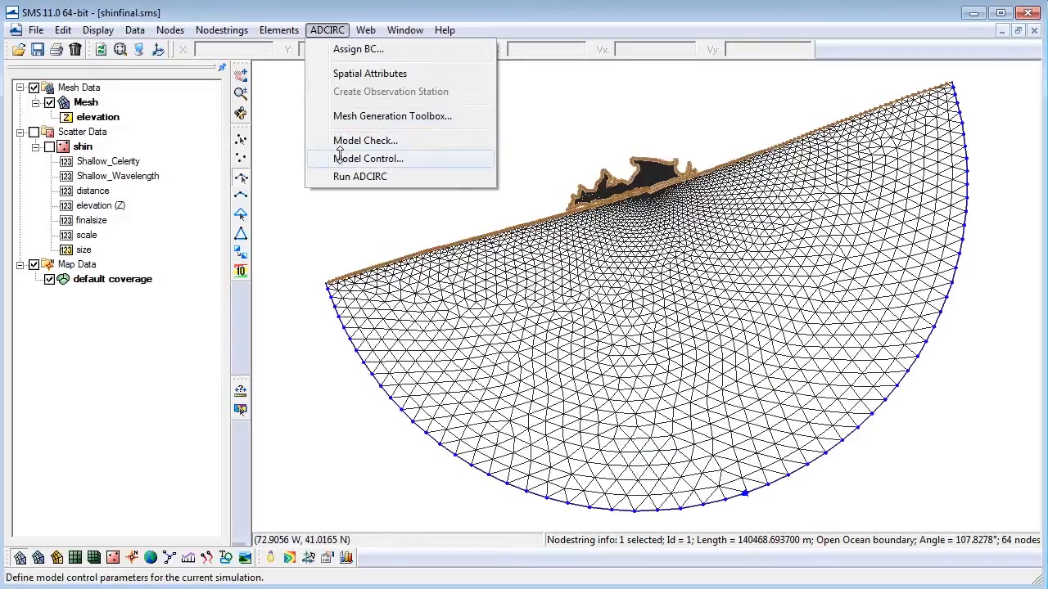
pyautogui.click(370, 158)
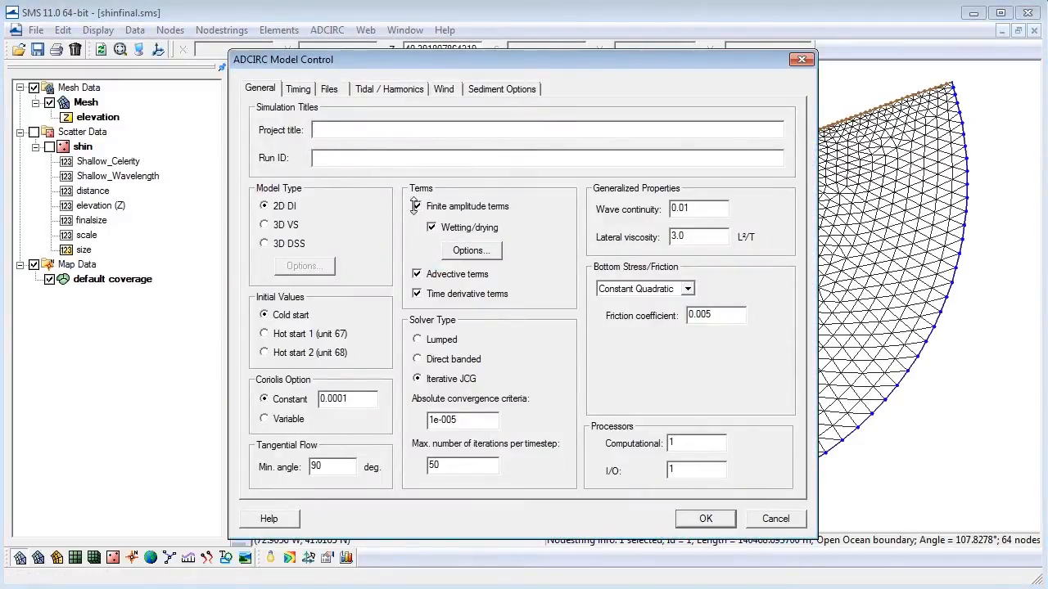
pyautogui.click(417, 206)
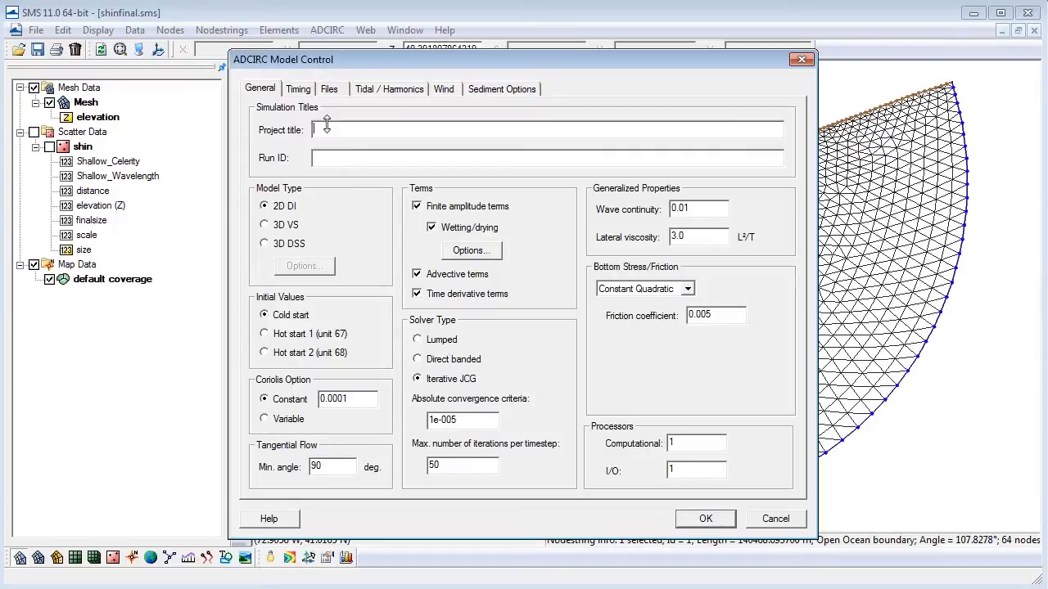
pyautogui.write('Test')
pyautogui.click(546, 158)
pyautogui.write('Run 1')
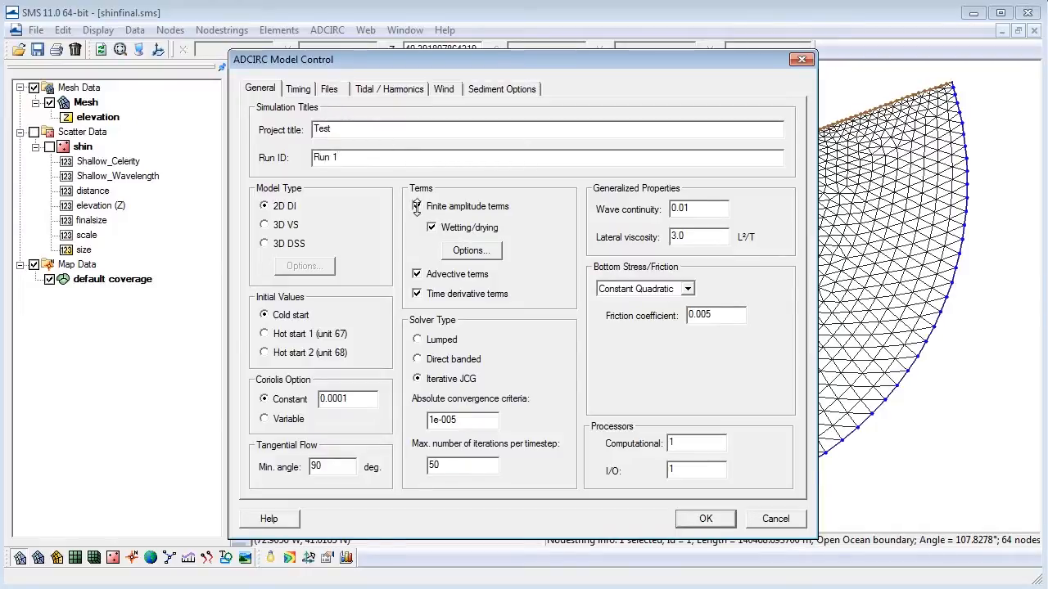
pyautogui.click(416, 205)
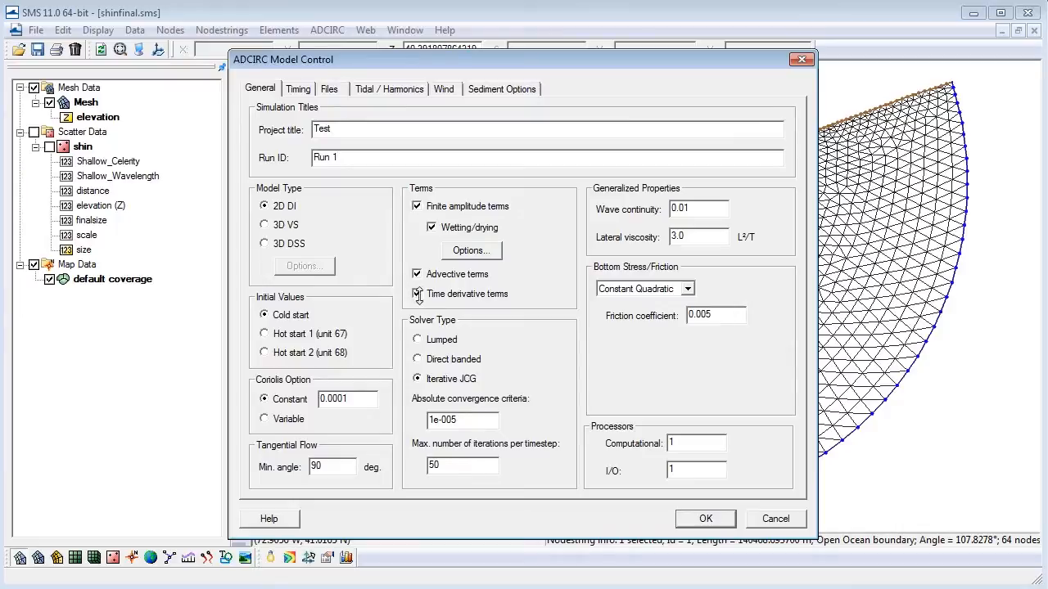
pyautogui.click(546, 158)
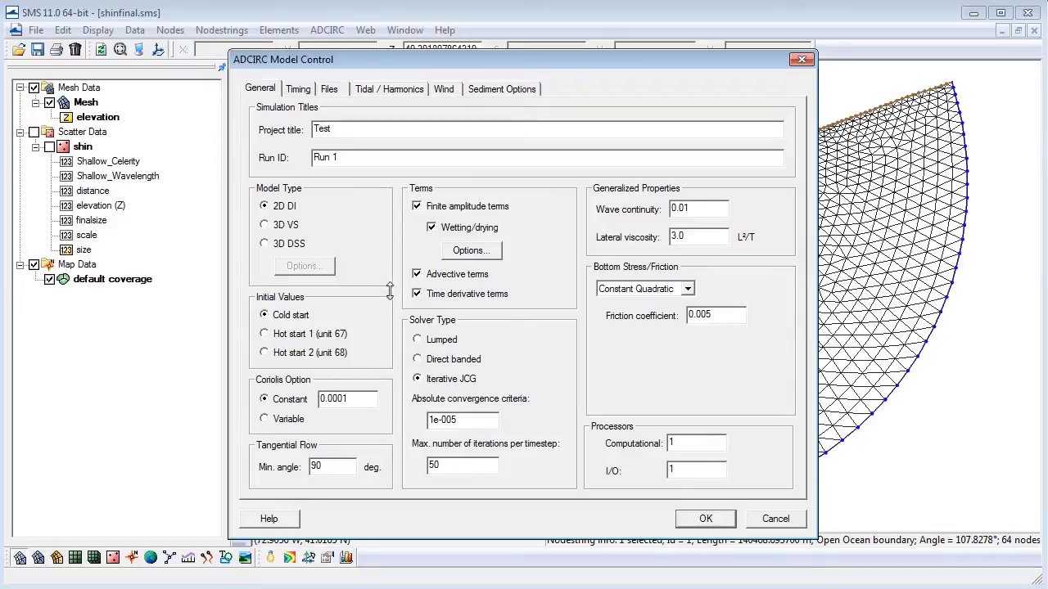
# Step: Confirm the 1.5-day run time in the Timing settings, then view the Files list
pyautogui.click(298, 88)
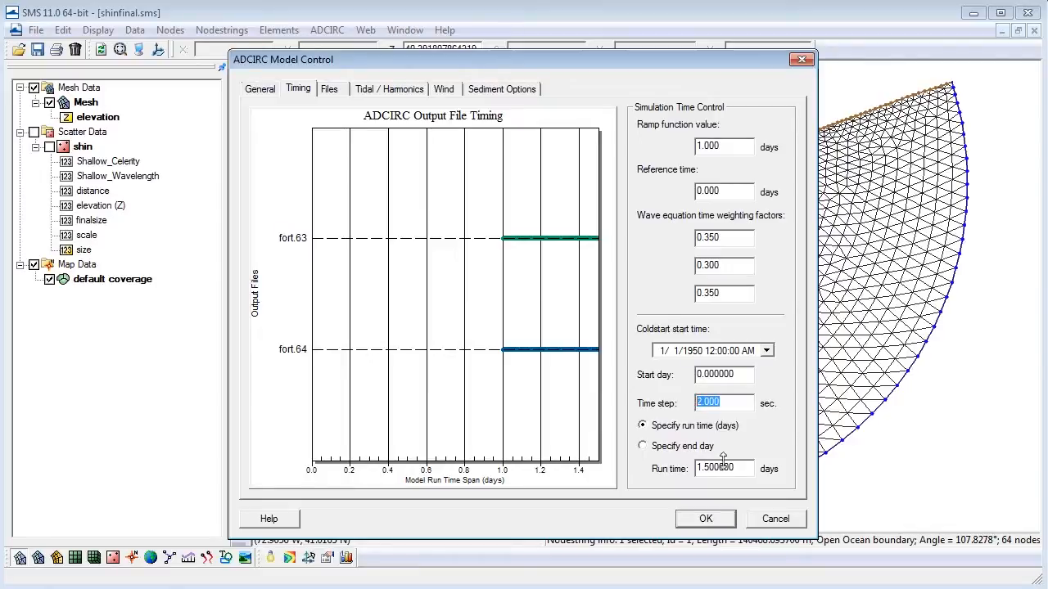
pyautogui.click(723, 468)
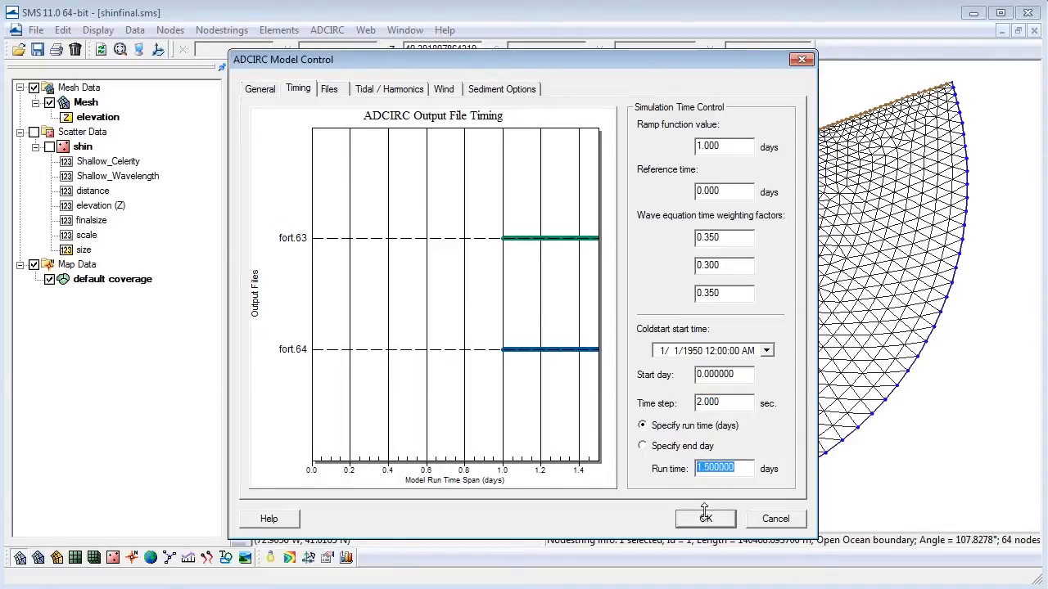
pyautogui.moveTo(669, 502)
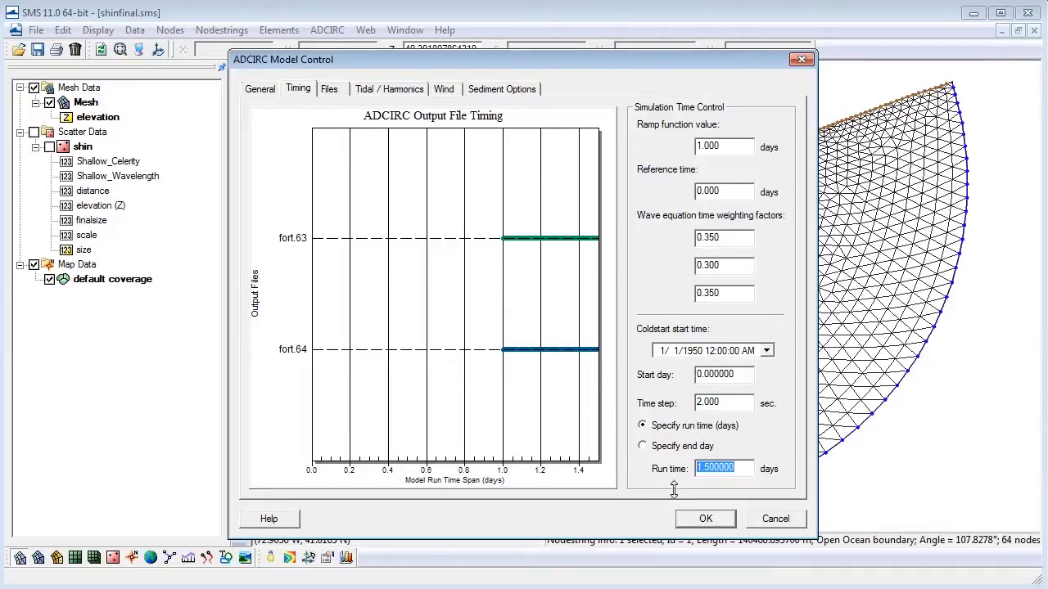
pyautogui.moveTo(335, 261)
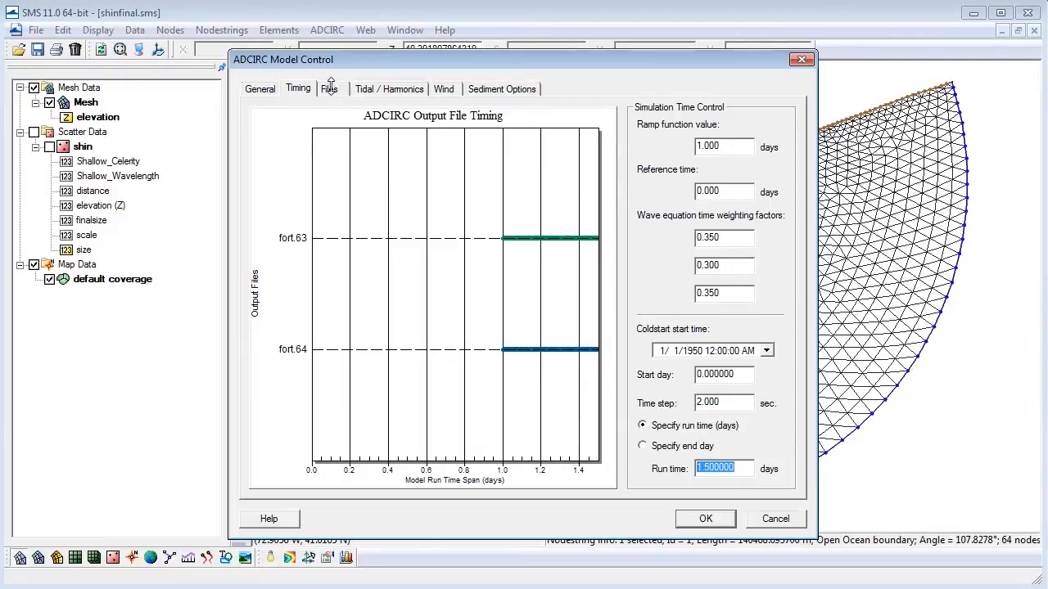
pyautogui.click(330, 89)
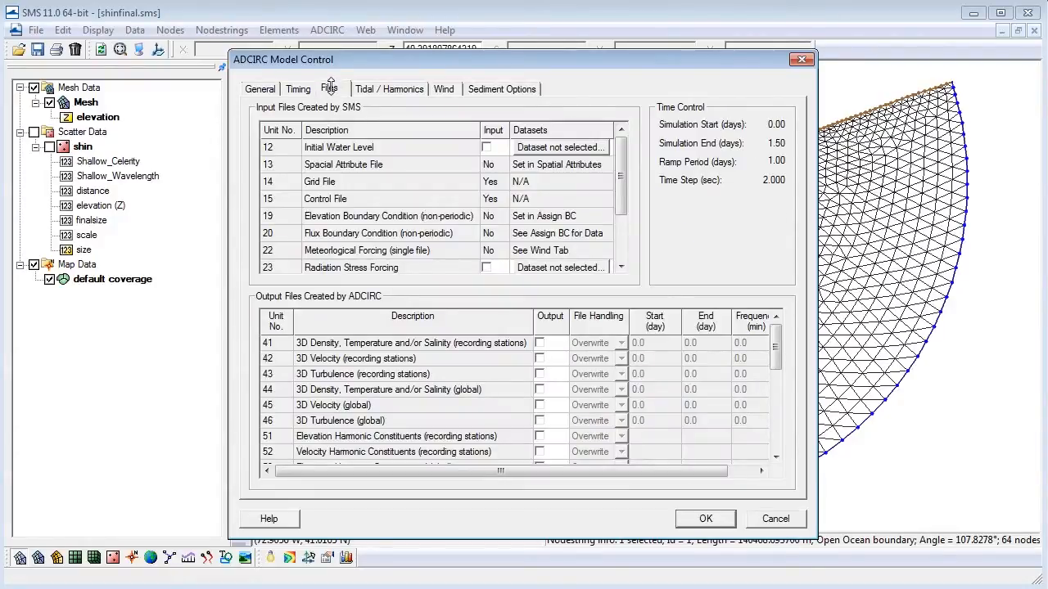
pyautogui.moveTo(367, 300)
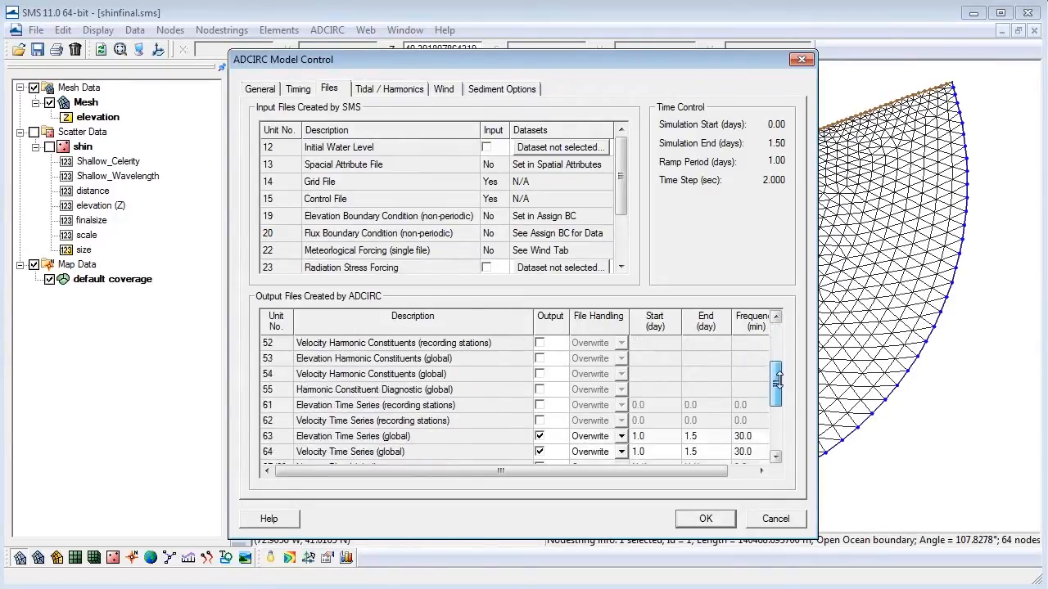
# Step: Enable elevation (63) and velocity (64) output from day 1.0 to 1.5 every 30 minutes
pyautogui.scroll(-3)
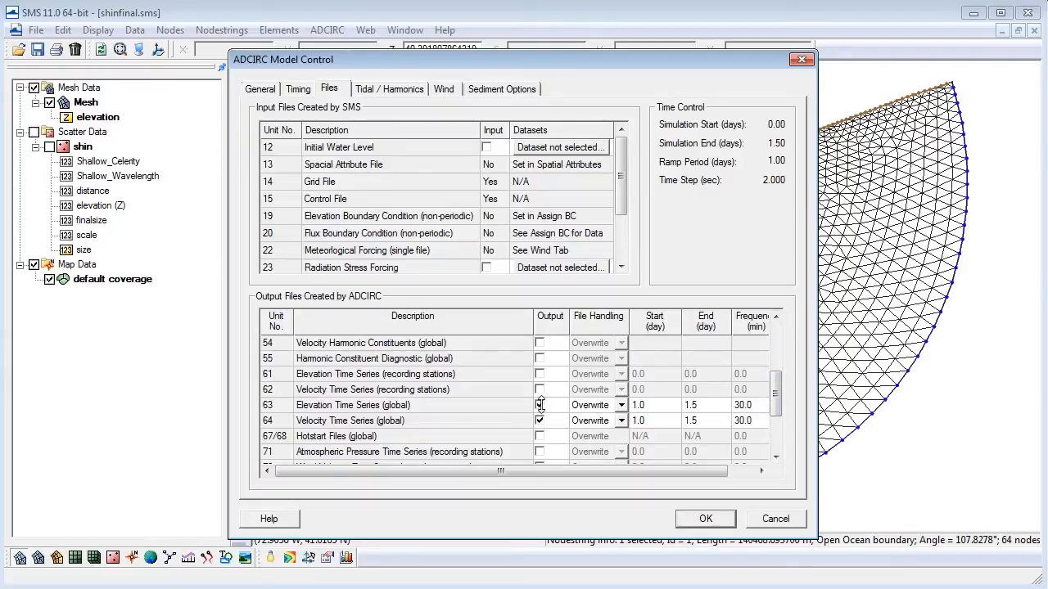
pyautogui.click(539, 404)
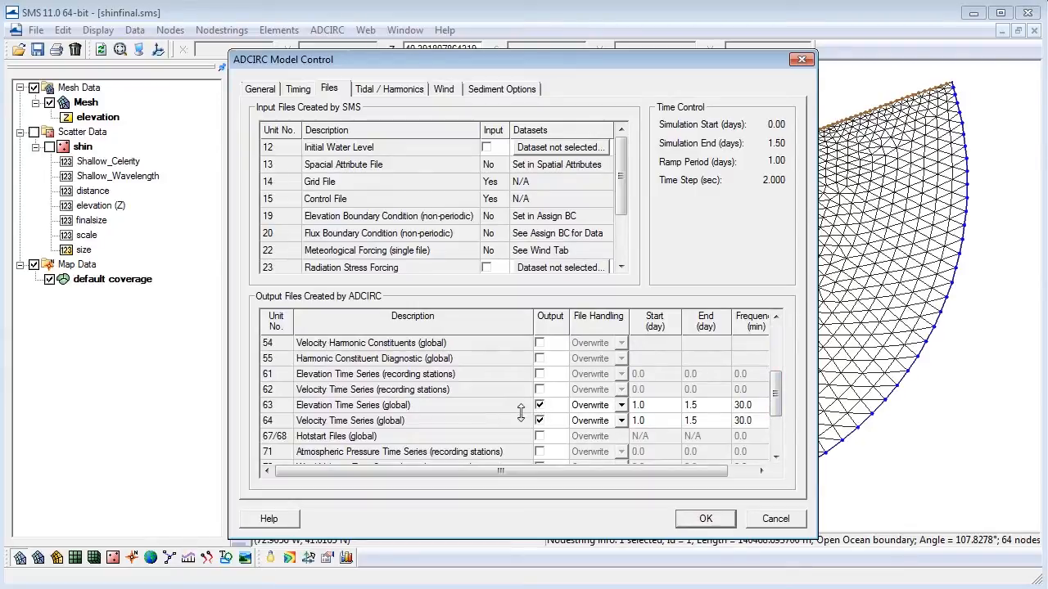
pyautogui.click(539, 419)
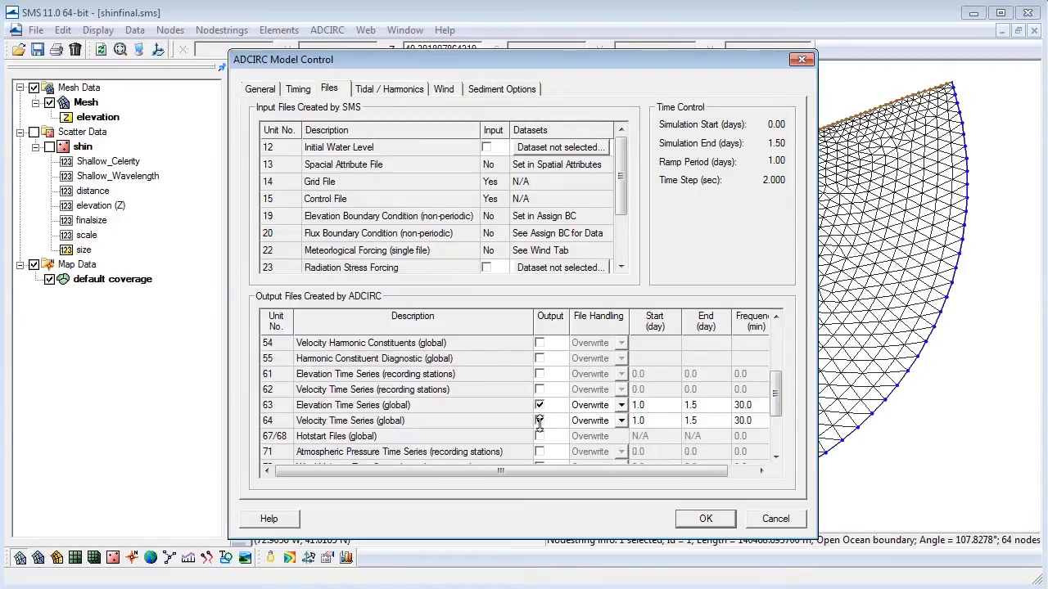
pyautogui.click(539, 420)
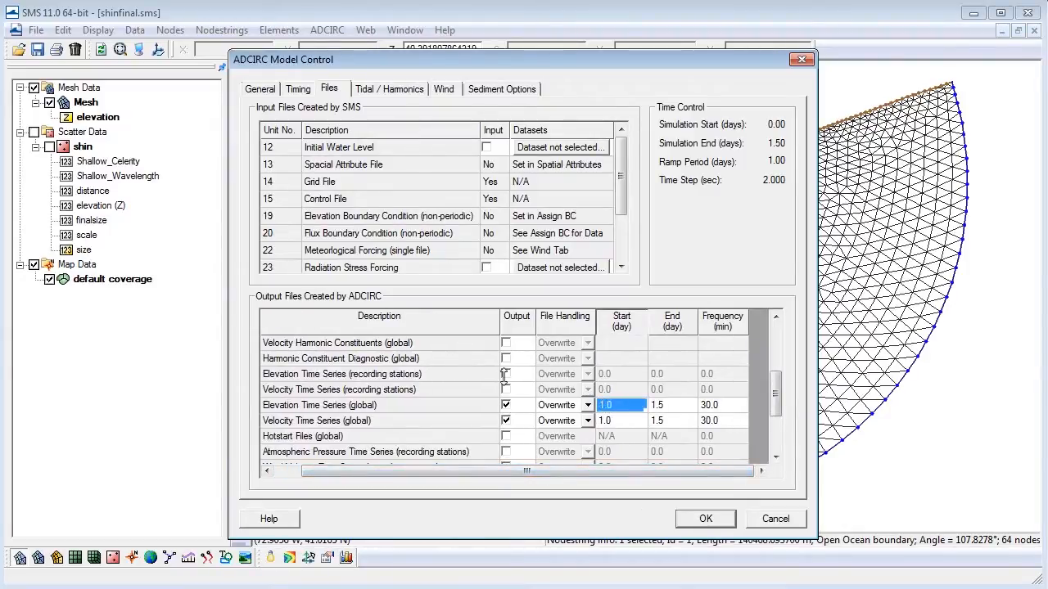
pyautogui.click(672, 404)
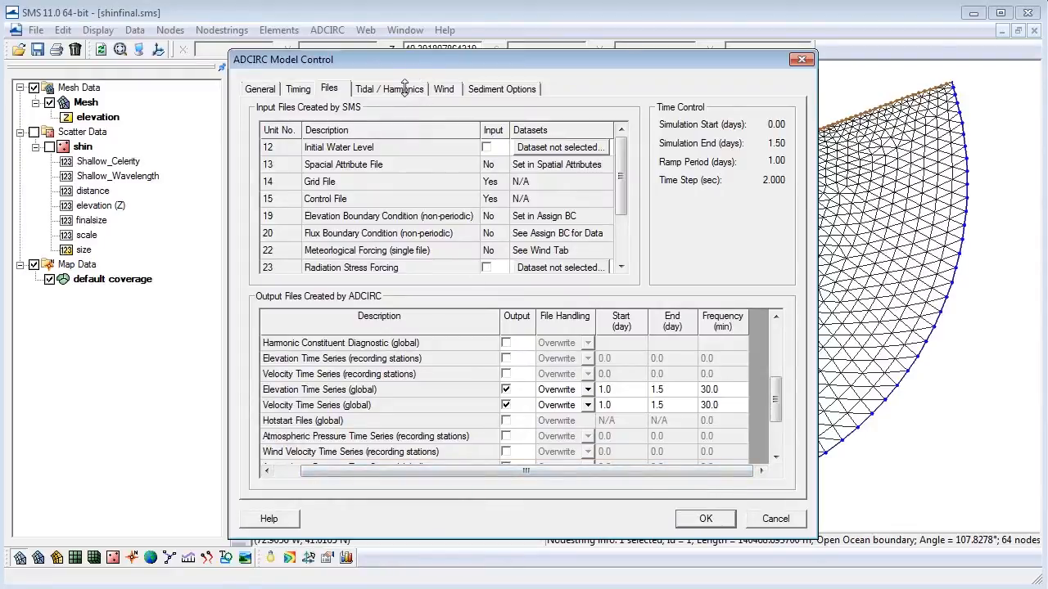
pyautogui.click(389, 88)
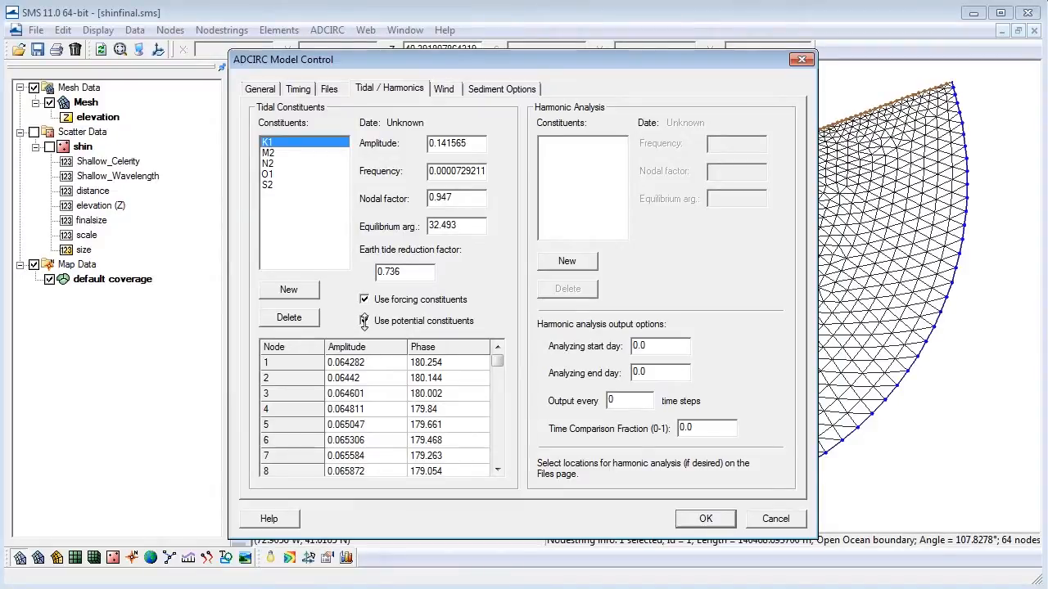
# Step: Start adding a new tidal constituent set from the Tidal/Harmonics settings
pyautogui.click(288, 289)
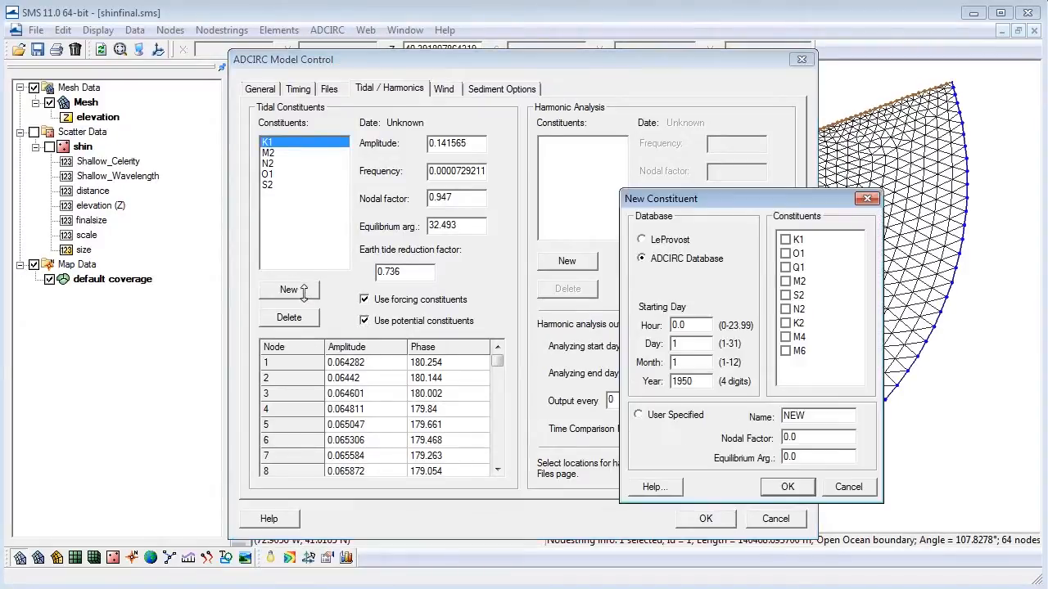
# Step: Choose the LeProvost database and tick the K1, M2, N2 and S2 constituents
pyautogui.click(642, 239)
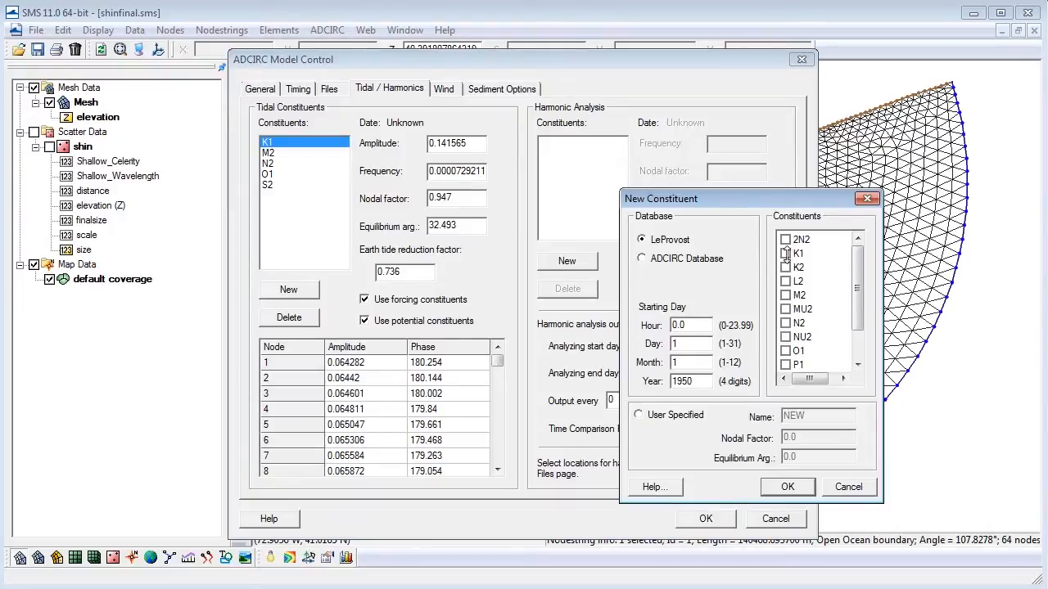
pyautogui.click(786, 253)
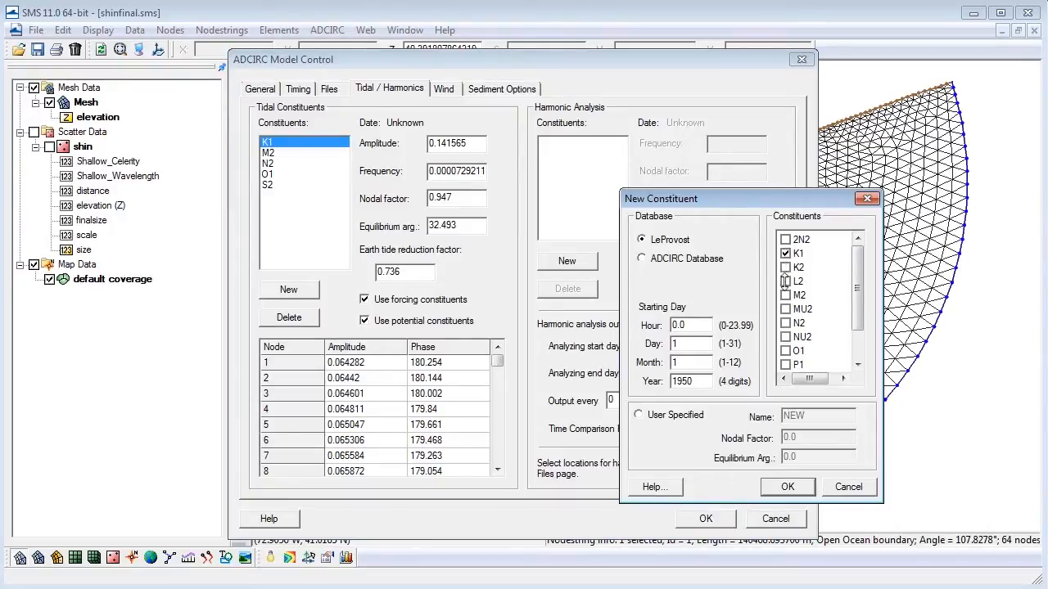
pyautogui.click(786, 294)
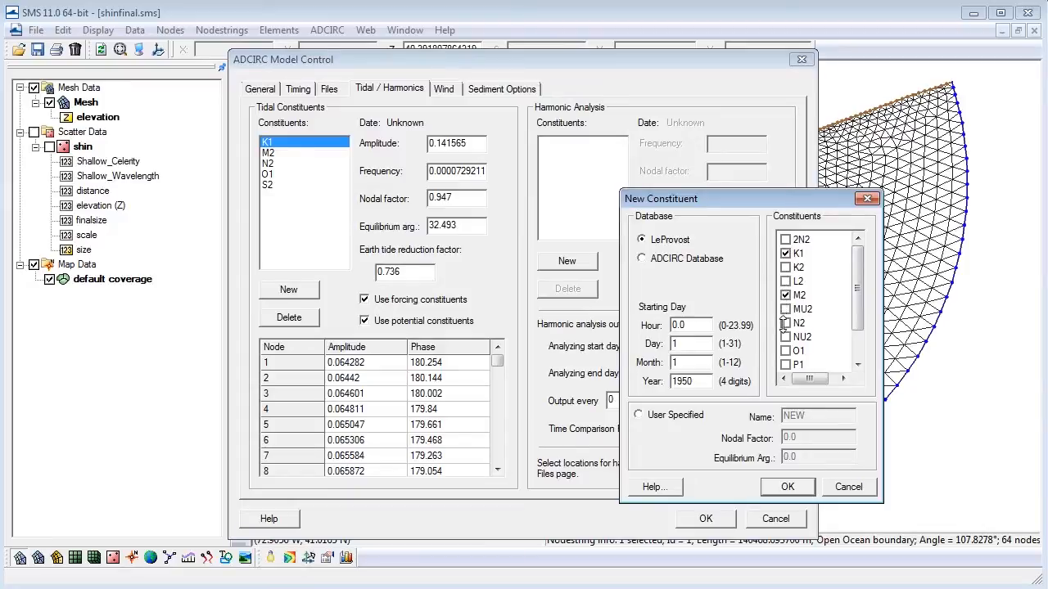
pyautogui.click(786, 323)
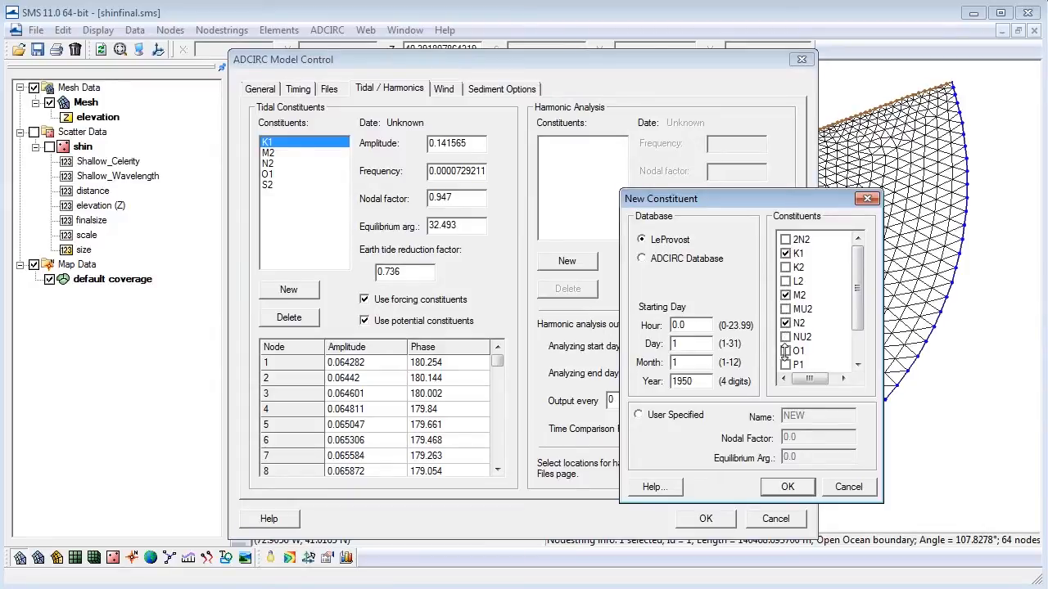
pyautogui.scroll(-3)
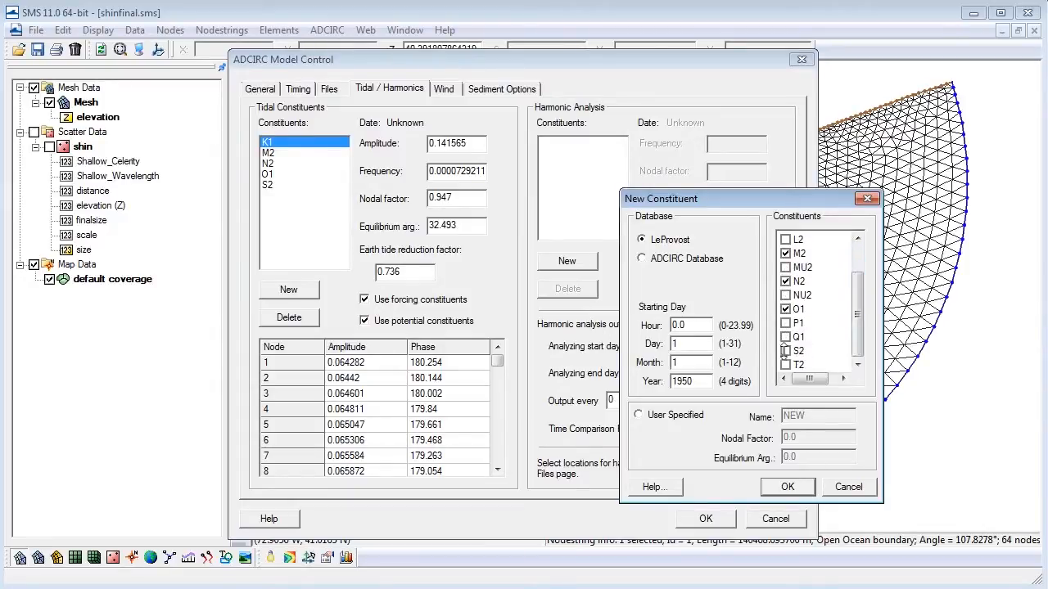
pyautogui.click(786, 350)
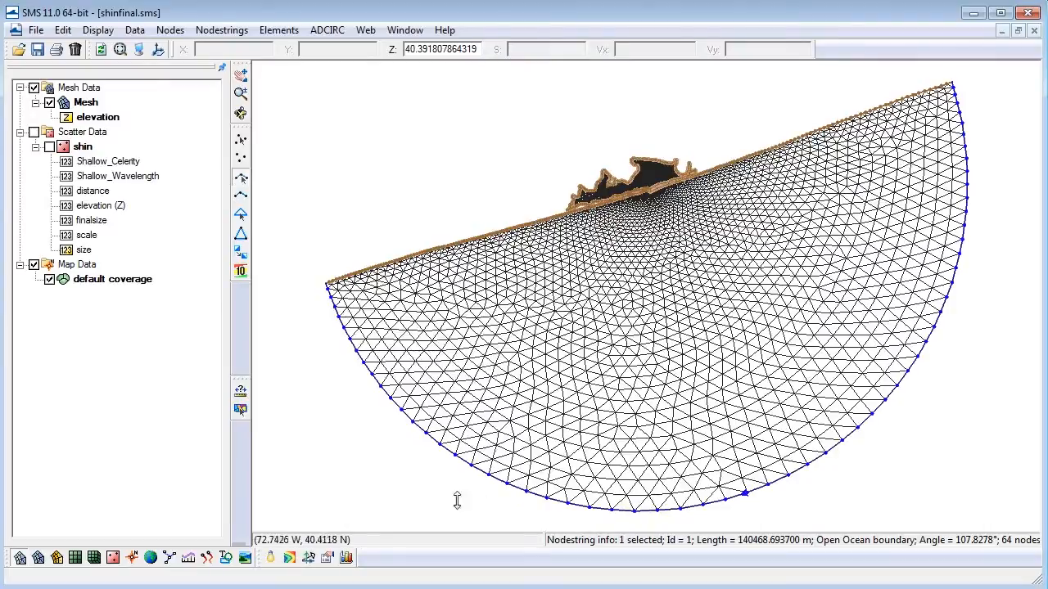
# Step: Launch the ADCIRC simulation run from the ADCIRC menu
pyautogui.click(36, 31)
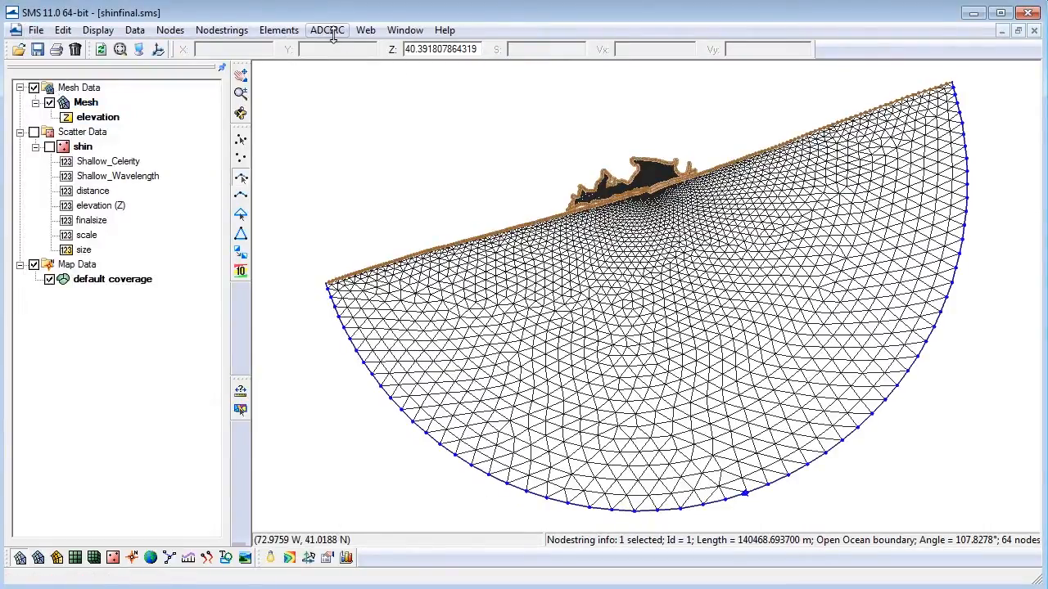
pyautogui.click(327, 30)
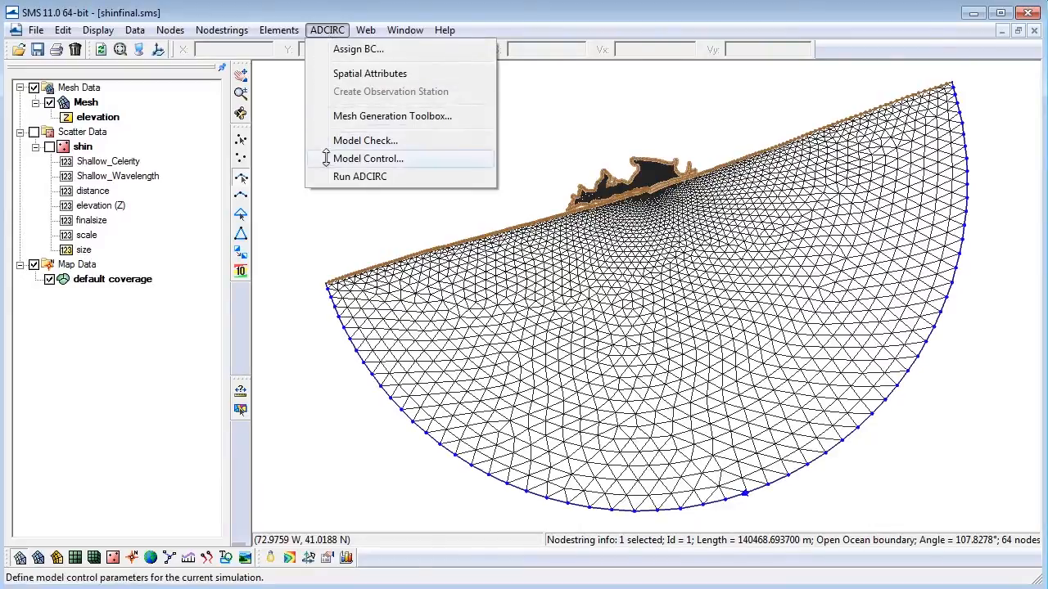
pyautogui.click(359, 177)
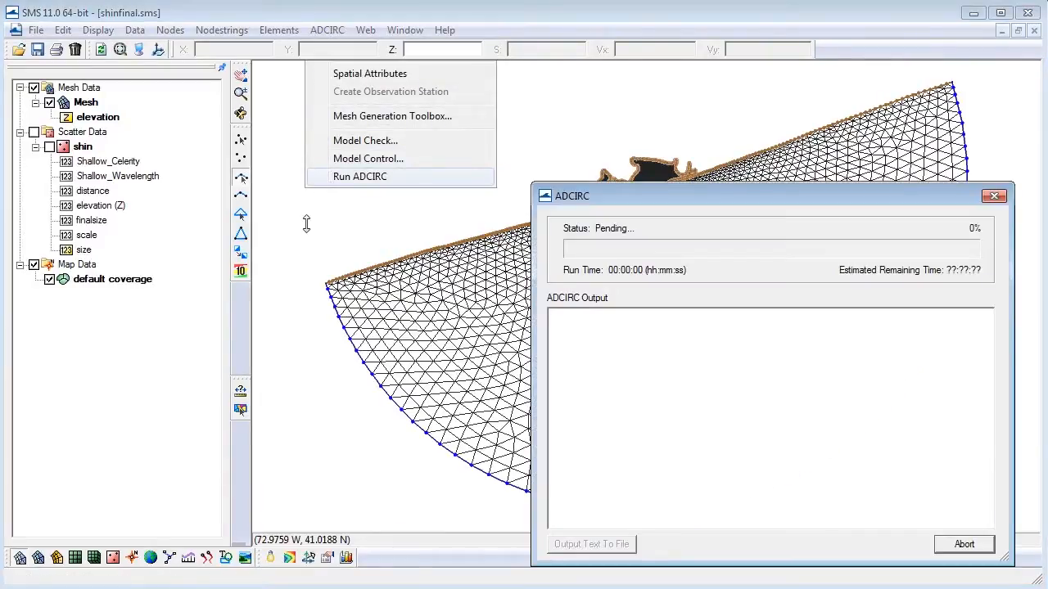
pyautogui.moveTo(306, 235)
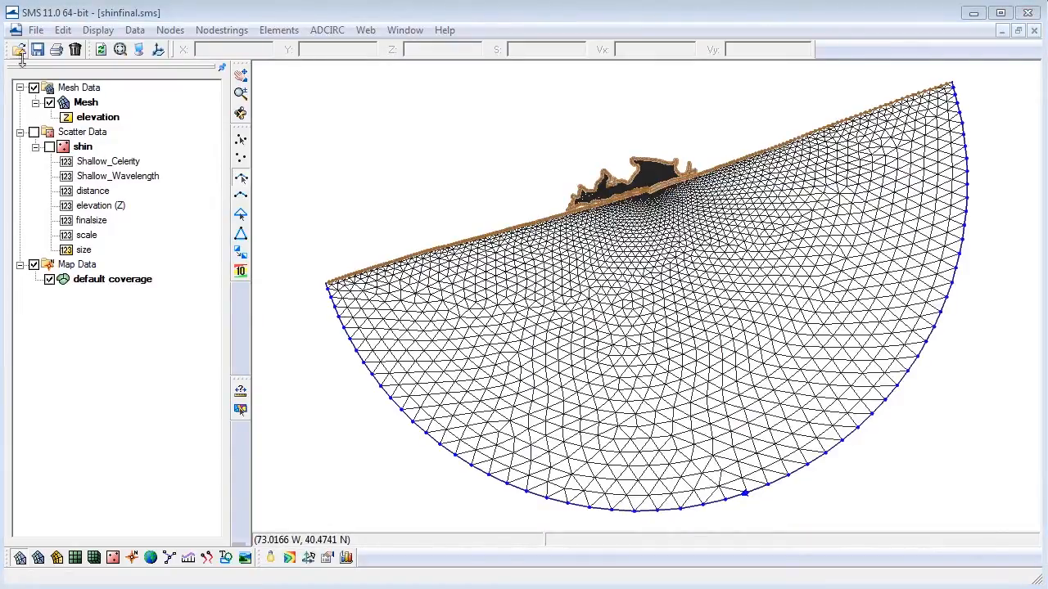
# Step: Open fort.63 and fort.64 from the output folder and convert them to XMDF dataset5.h5
pyautogui.click(36, 30)
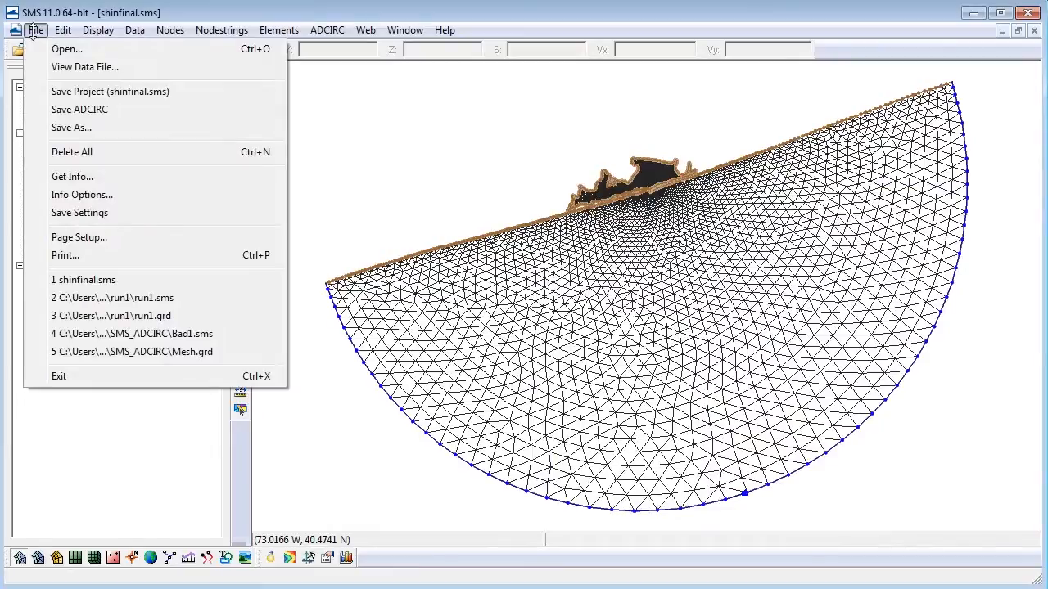
pyautogui.click(67, 49)
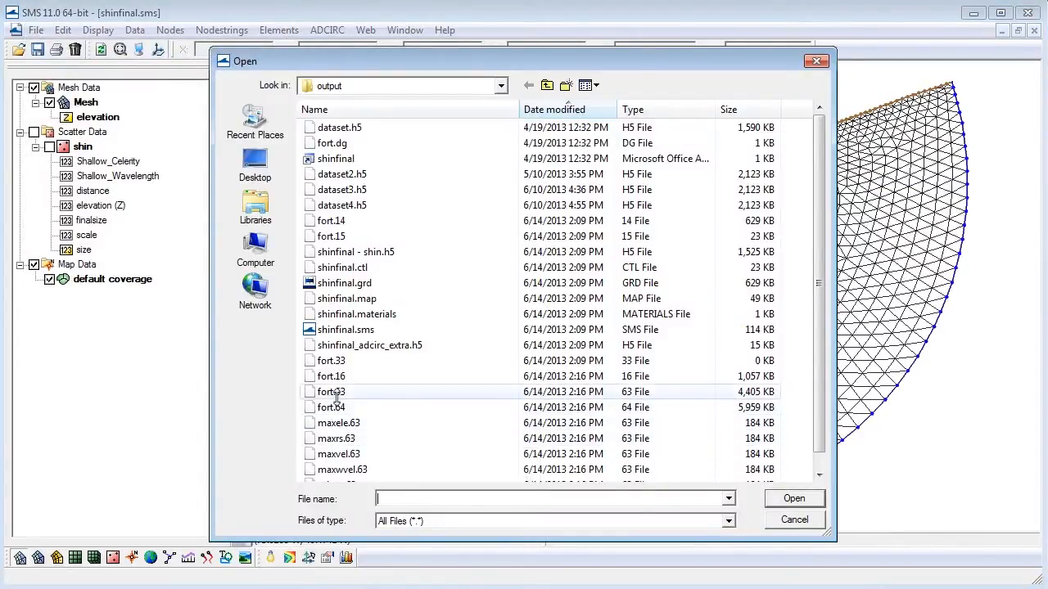
pyautogui.click(331, 407)
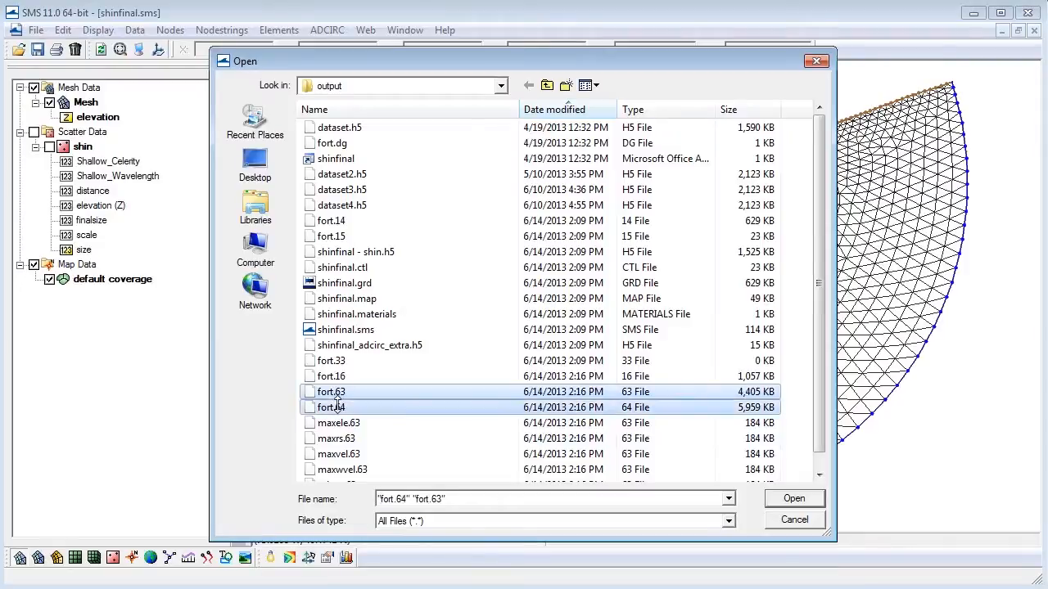
pyautogui.click(793, 498)
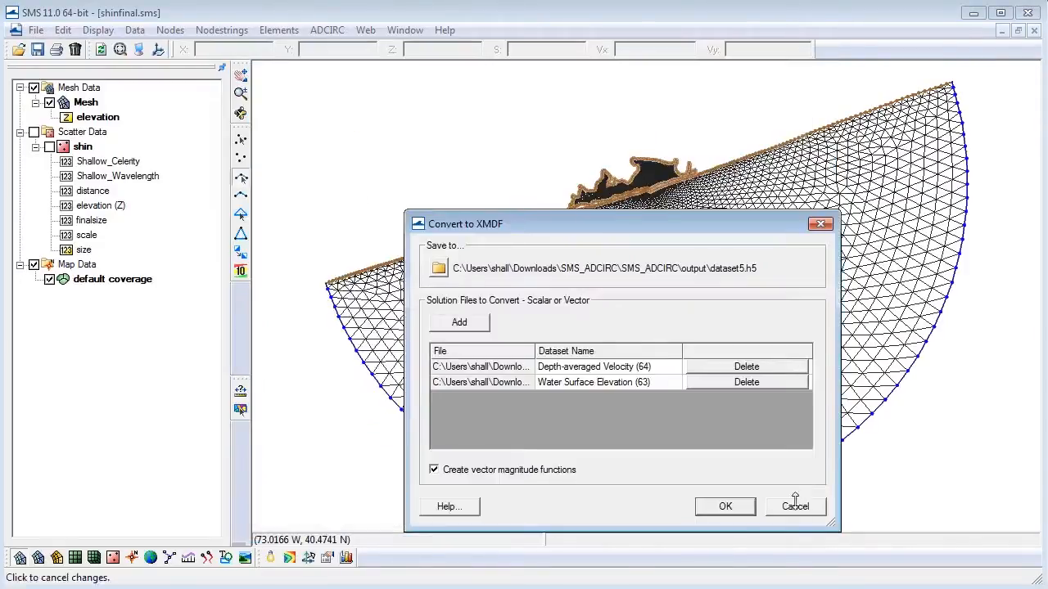
pyautogui.click(724, 506)
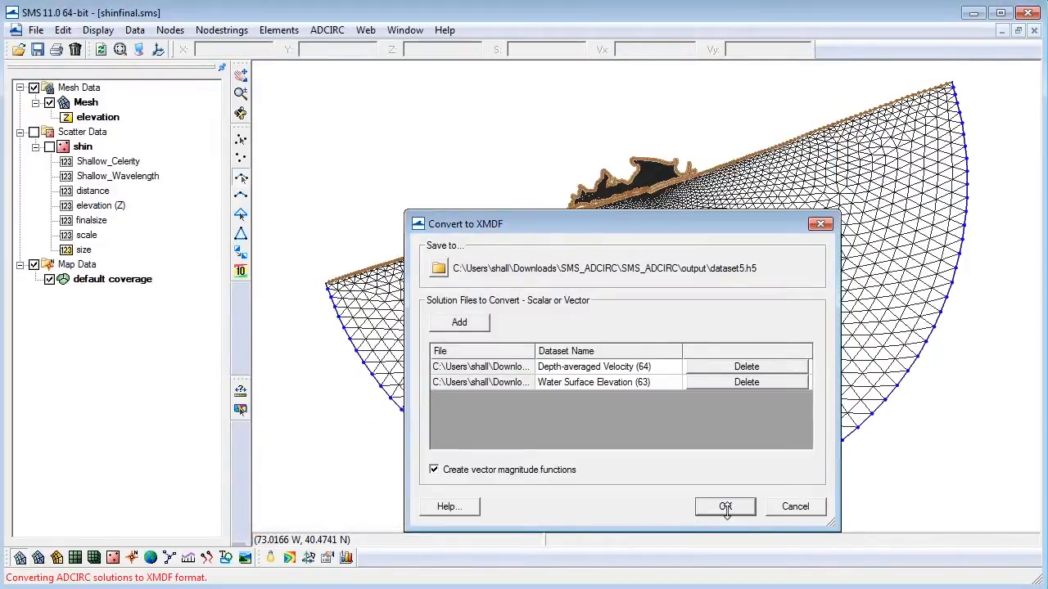